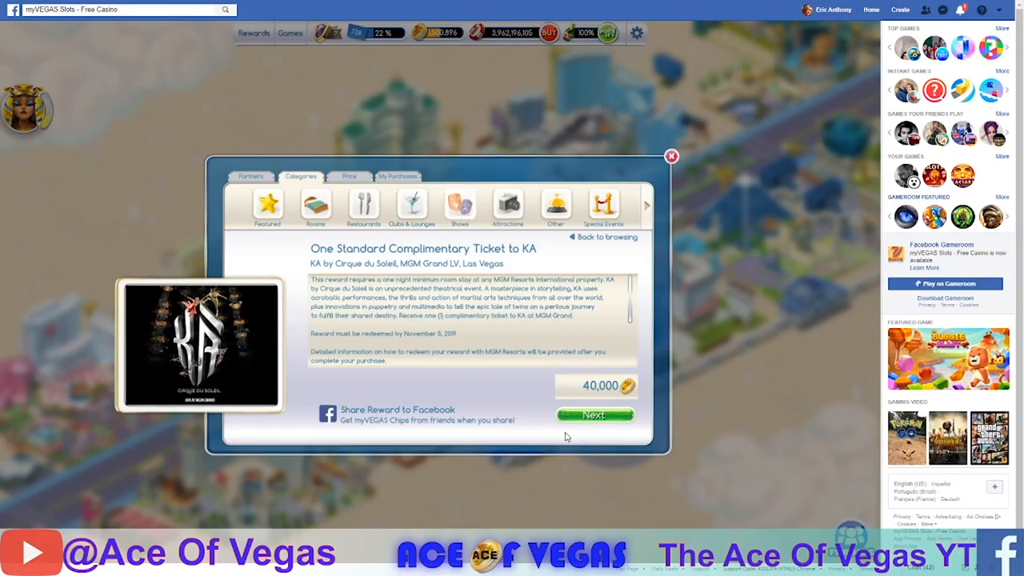
Proceed with purchasing the 40,000-point KA complimentary ticket reward via Next.
{"action": "left_click", "coordinate": [595, 415]}
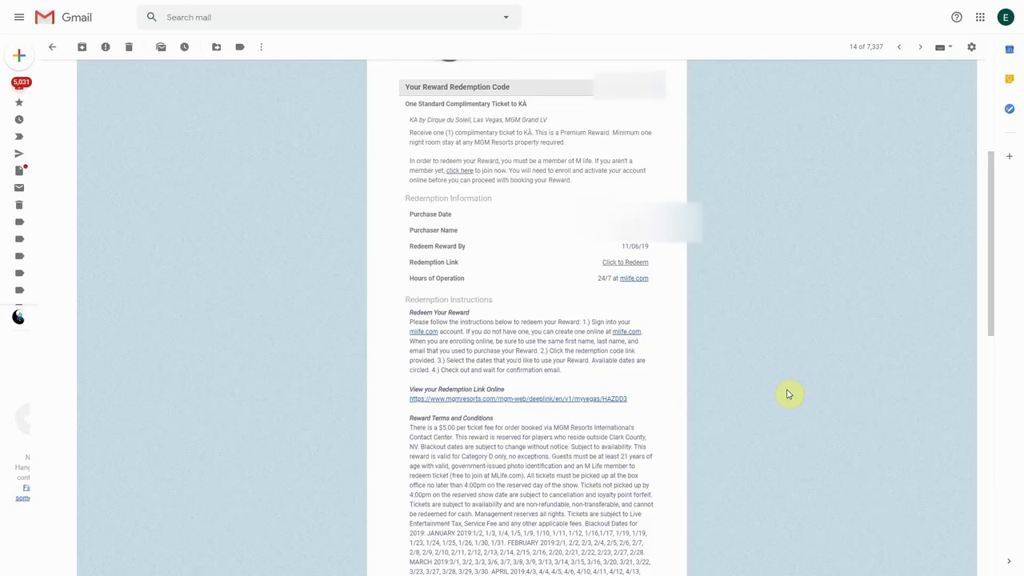
{"action": "mouse_move", "coordinate": [684, 173]}
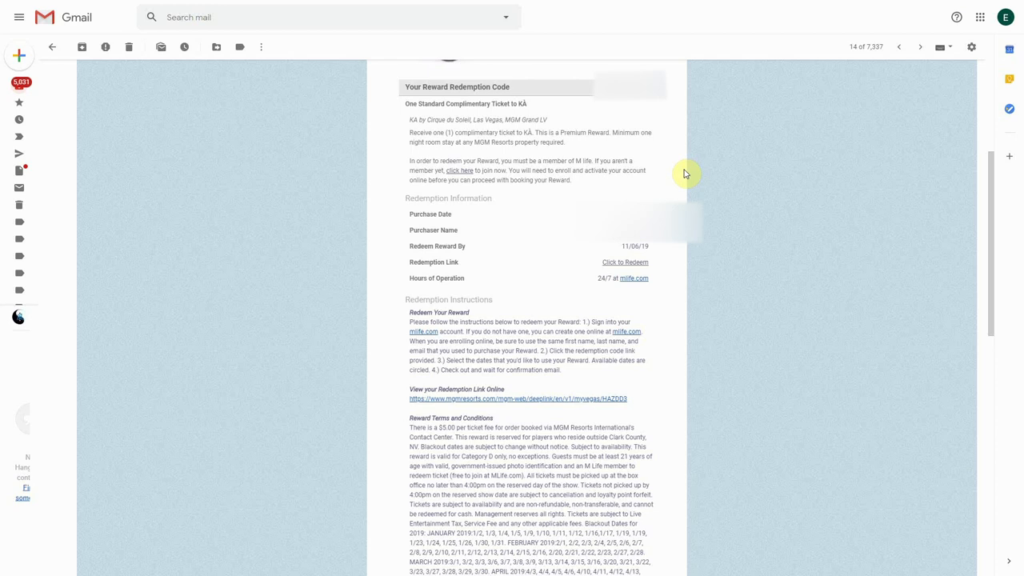
{"action": "mouse_move", "coordinate": [649, 164]}
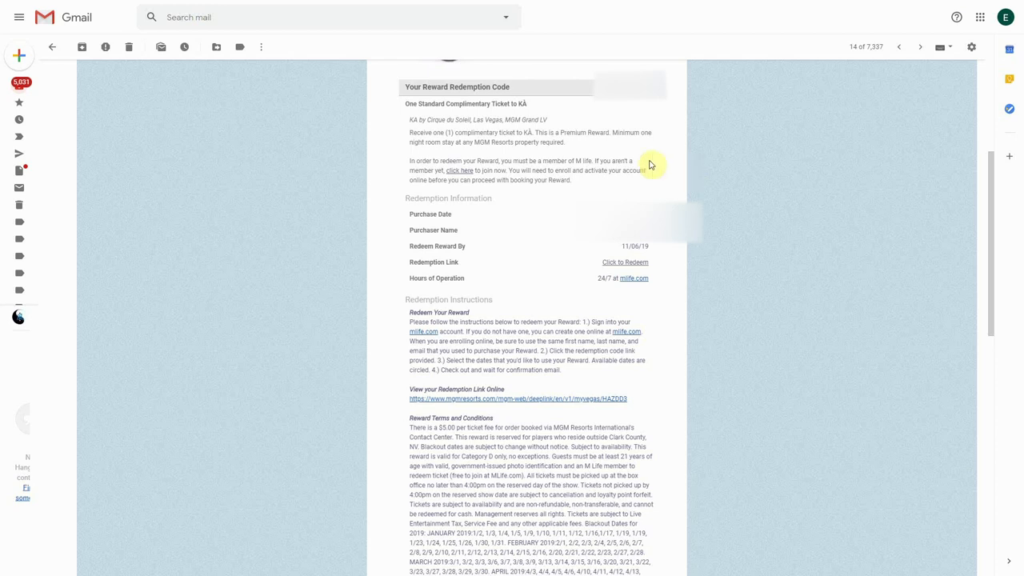
{"action": "mouse_move", "coordinate": [597, 150]}
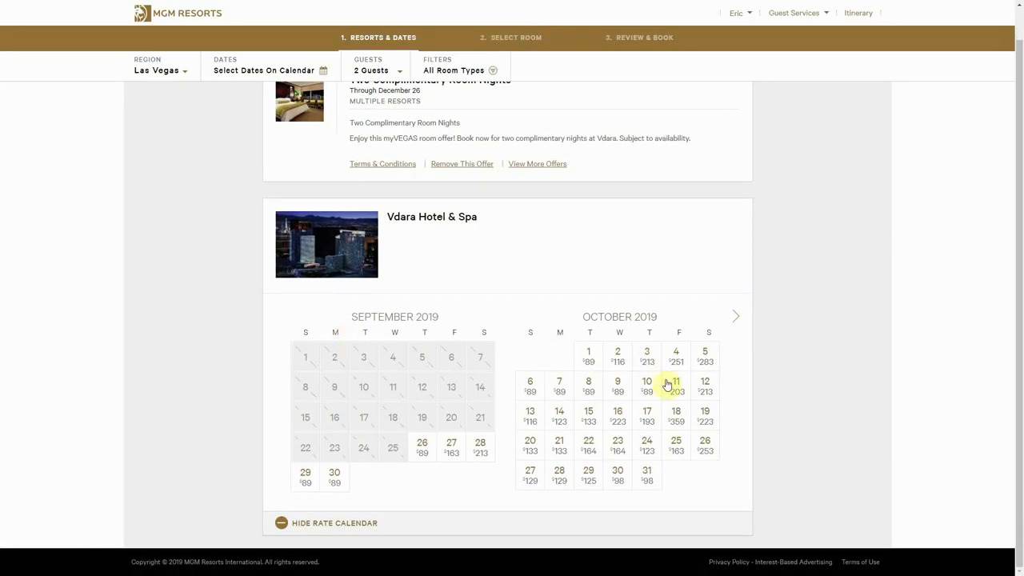
{"action": "left_click", "coordinate": [737, 315]}
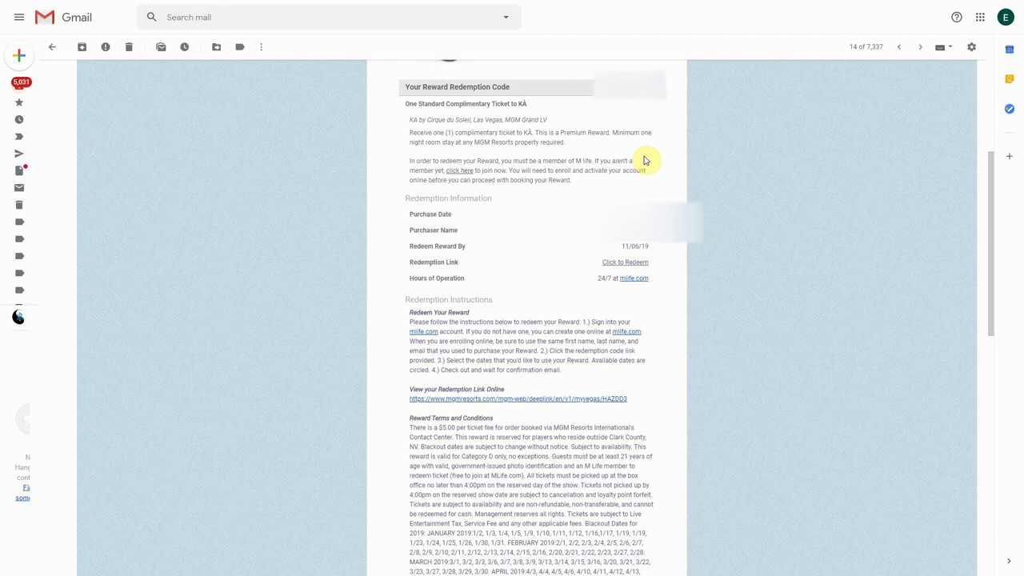
{"action": "mouse_move", "coordinate": [664, 128]}
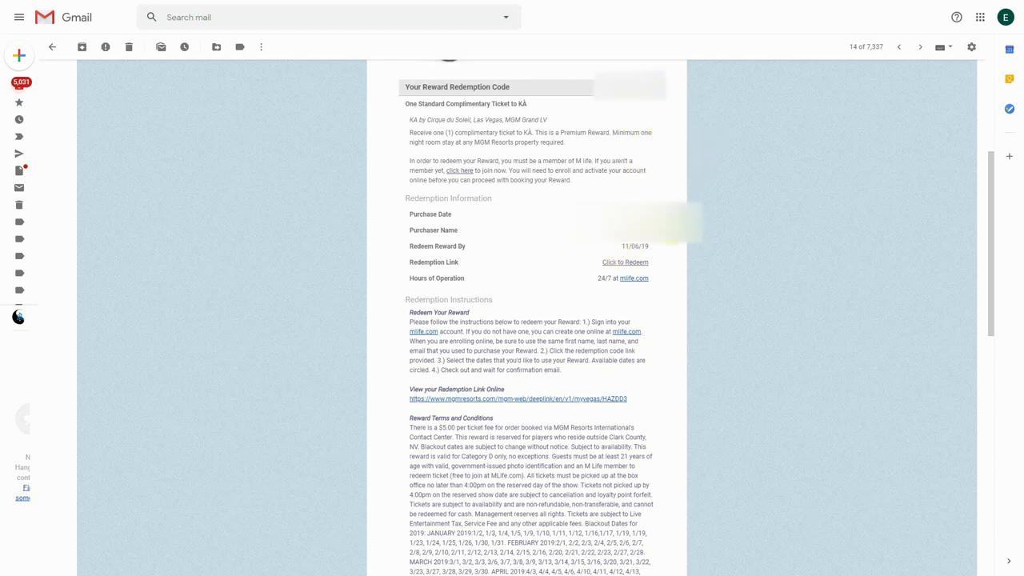
{"action": "mouse_move", "coordinate": [631, 264]}
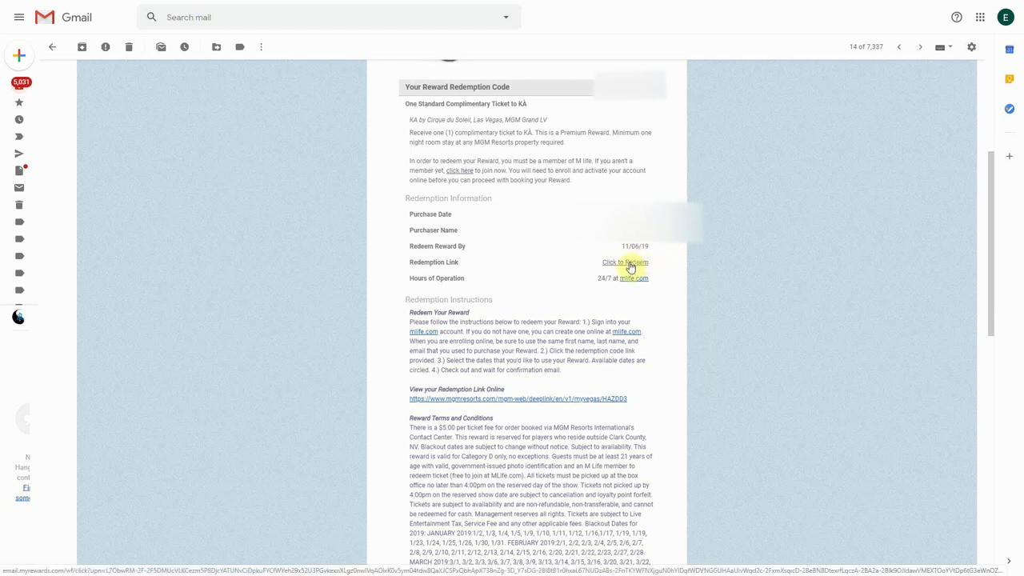
Follow the 'Click to Redeem' link, reaching the MGM Resorts sign-in page.
{"action": "left_click", "coordinate": [623, 262]}
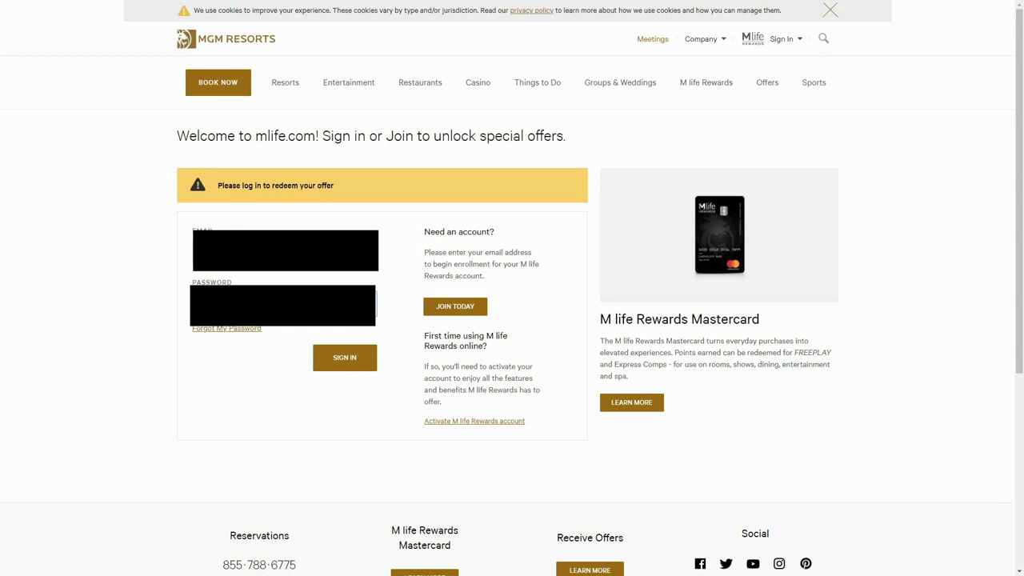
Sign in and set the KÀ shows to start from November 19, 2019.
{"action": "left_click", "coordinate": [345, 357]}
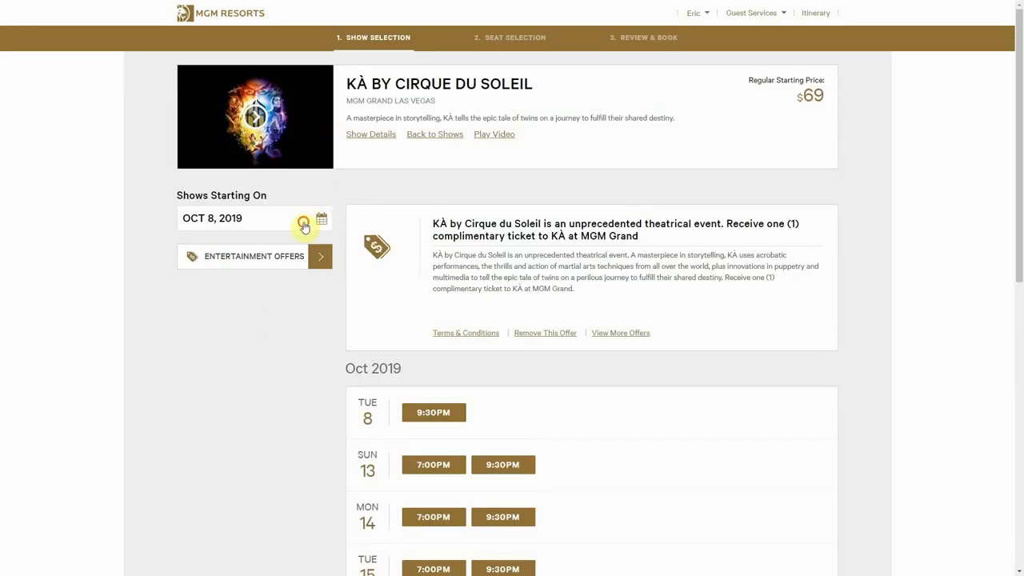
{"action": "left_click", "coordinate": [325, 217]}
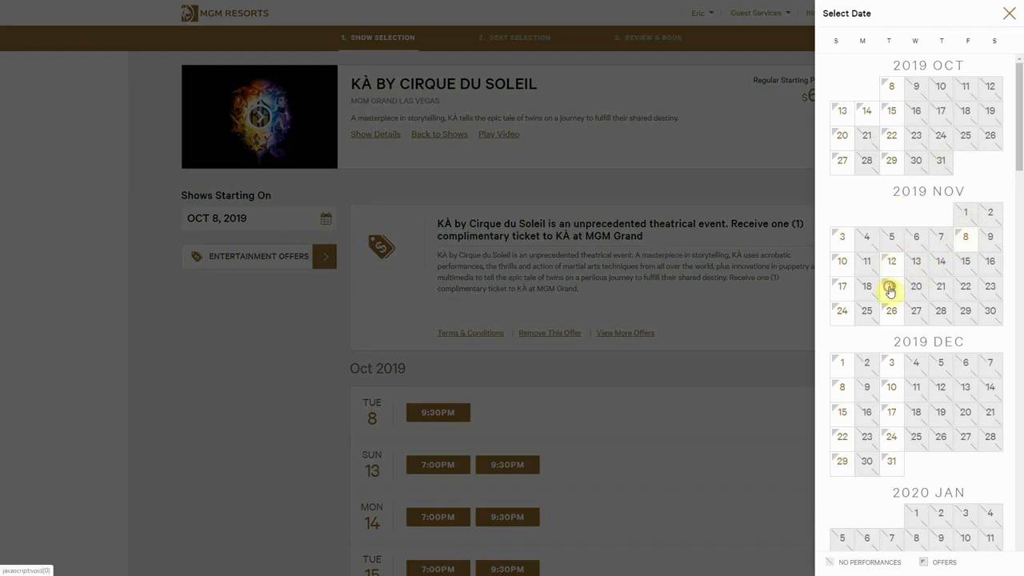
{"action": "left_click", "coordinate": [890, 286]}
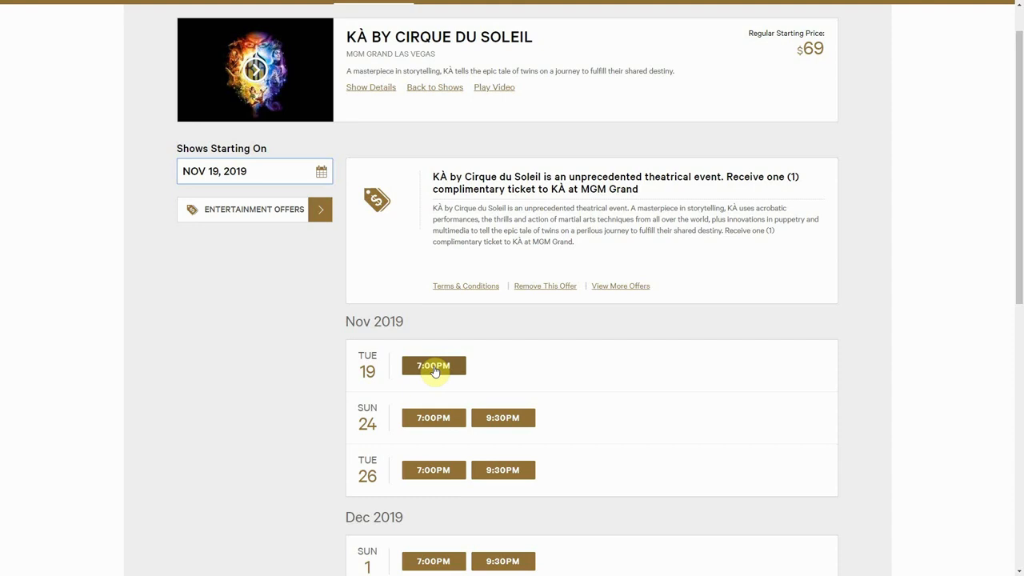
Choose the 7:00PM Nov 19 show and reserve Section 101, Row C, Seat 11 (COMP).
{"action": "left_click", "coordinate": [433, 365]}
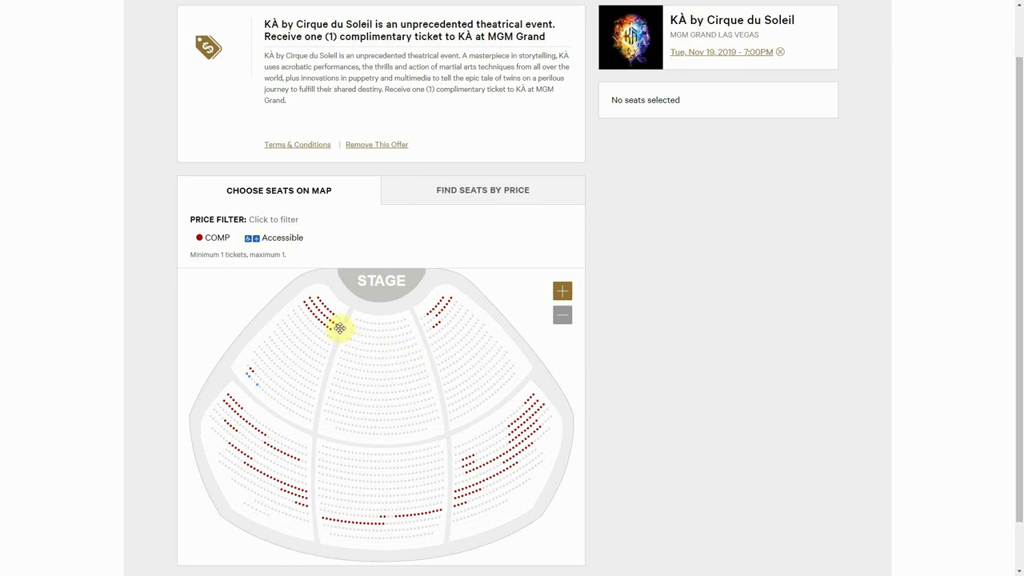
{"action": "mouse_move", "coordinate": [352, 331]}
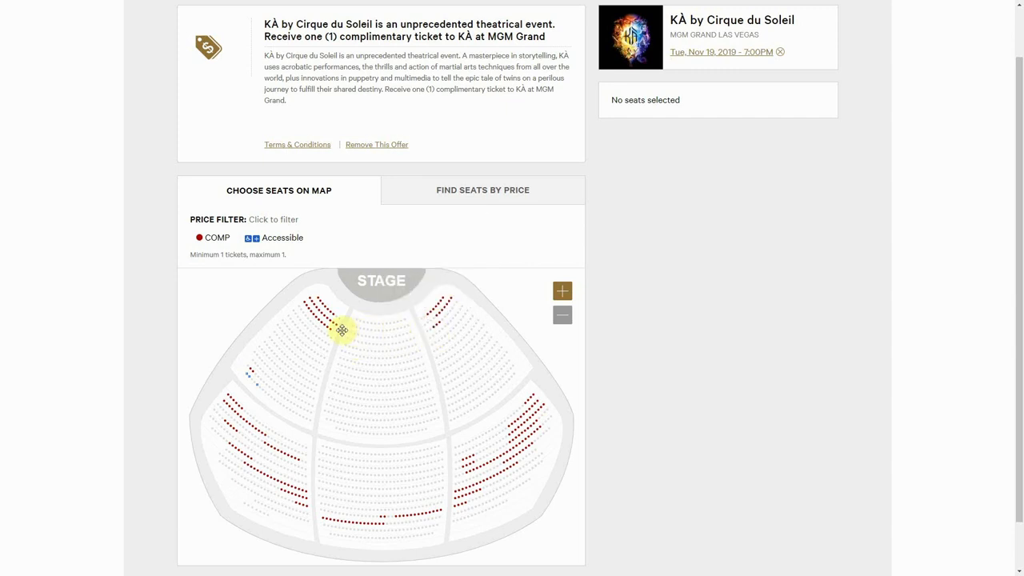
{"action": "mouse_move", "coordinate": [718, 318]}
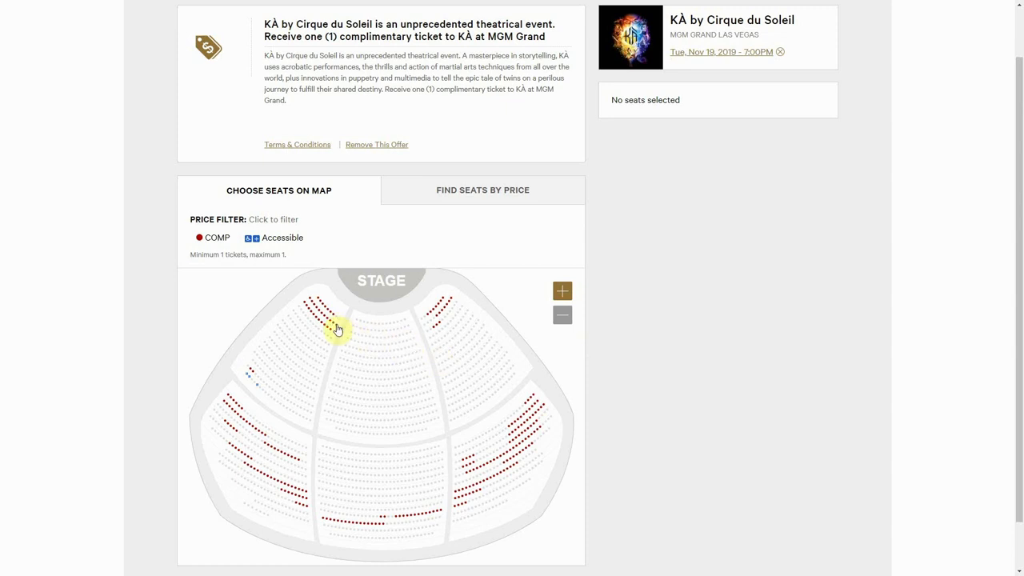
{"action": "mouse_move", "coordinate": [330, 320]}
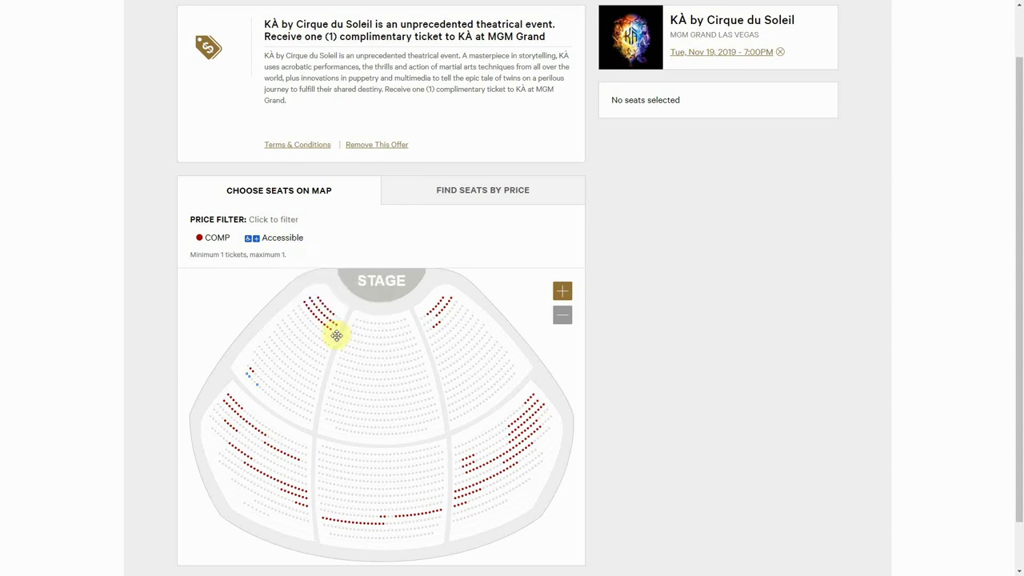
{"action": "mouse_move", "coordinate": [336, 331]}
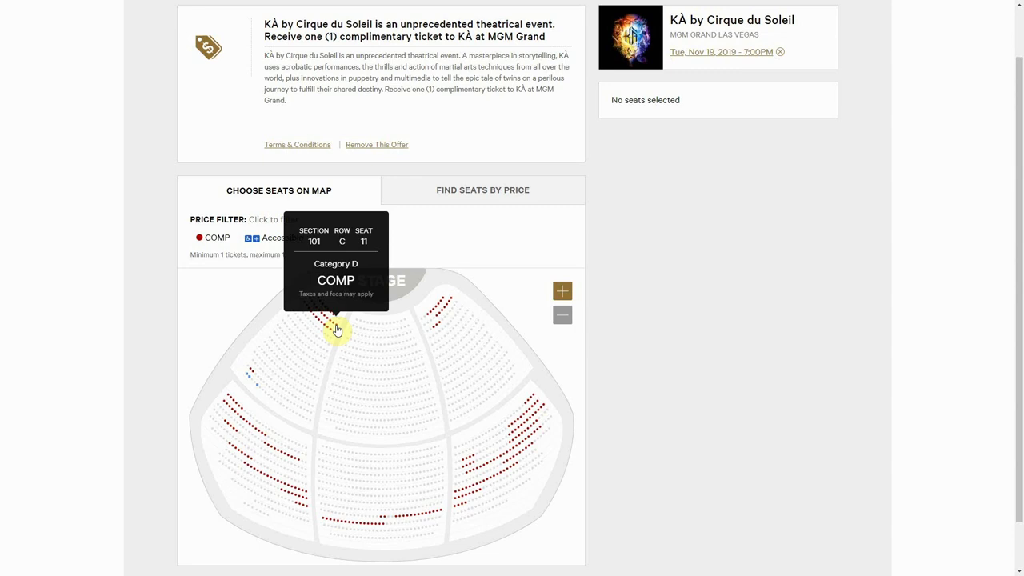
{"action": "left_click", "coordinate": [336, 330]}
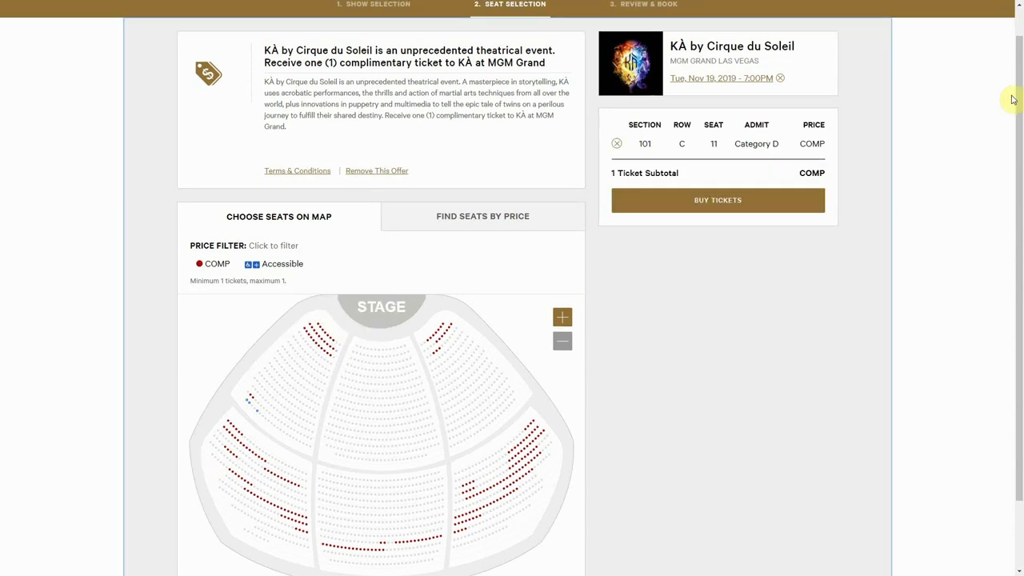
{"action": "mouse_move", "coordinate": [890, 164]}
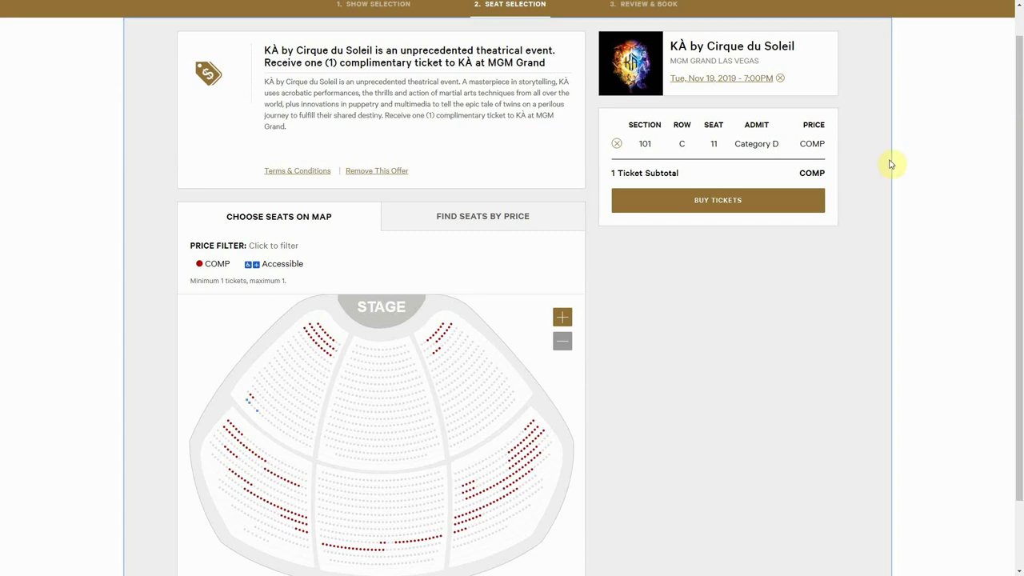
Book the ticket with terms accepted and Ticket Fast delivery via Make Payment & Book.
{"action": "left_click", "coordinate": [717, 200]}
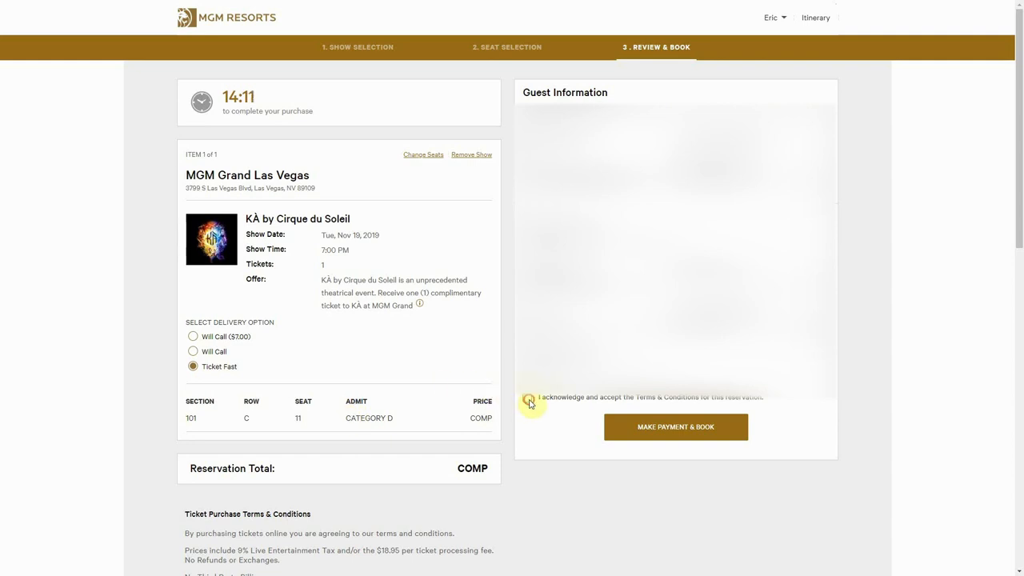
{"action": "left_click", "coordinate": [527, 397]}
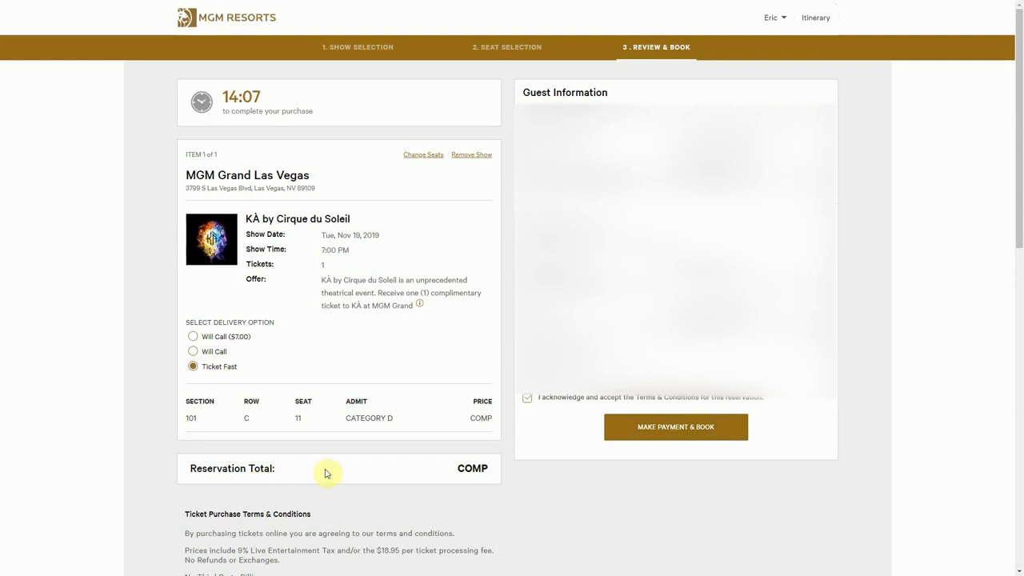
{"action": "mouse_move", "coordinate": [490, 468]}
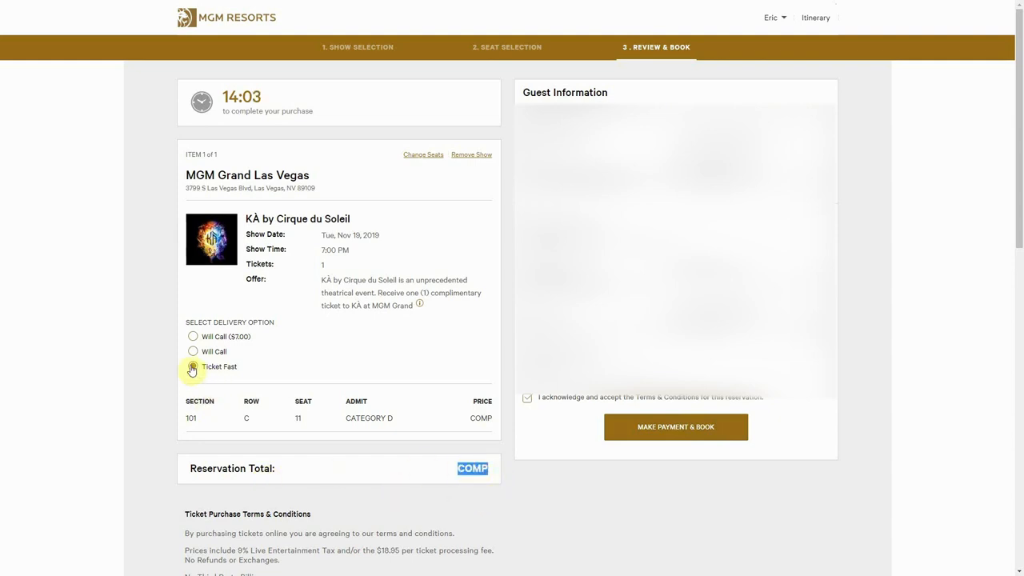
{"action": "left_click", "coordinate": [192, 367]}
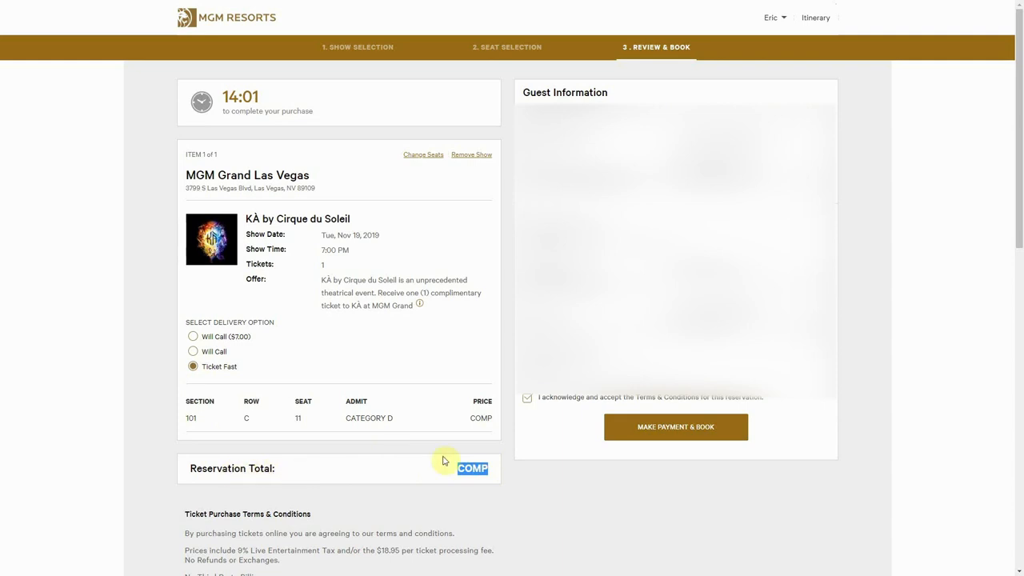
{"action": "mouse_move", "coordinate": [639, 438]}
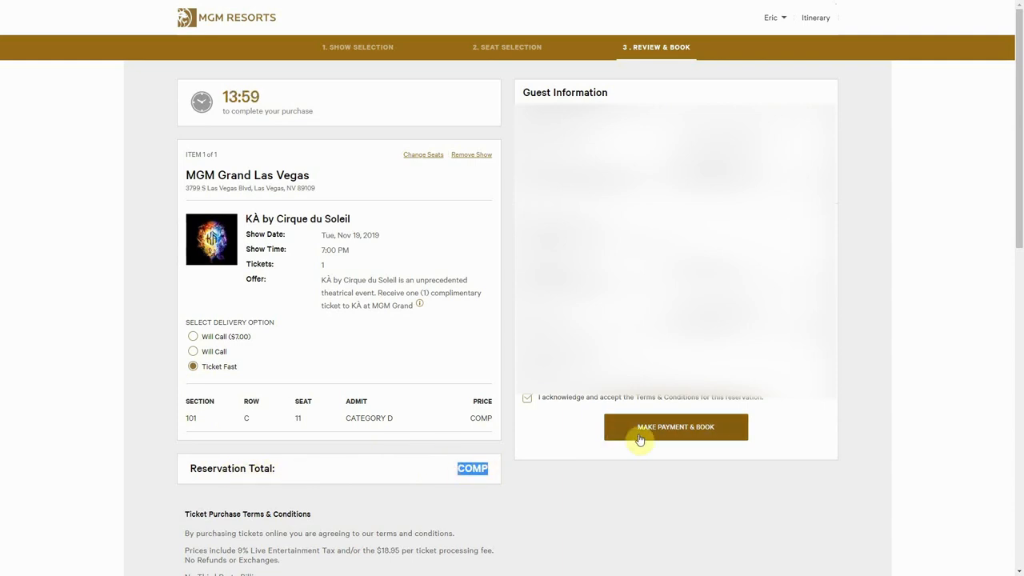
{"action": "left_click", "coordinate": [675, 426]}
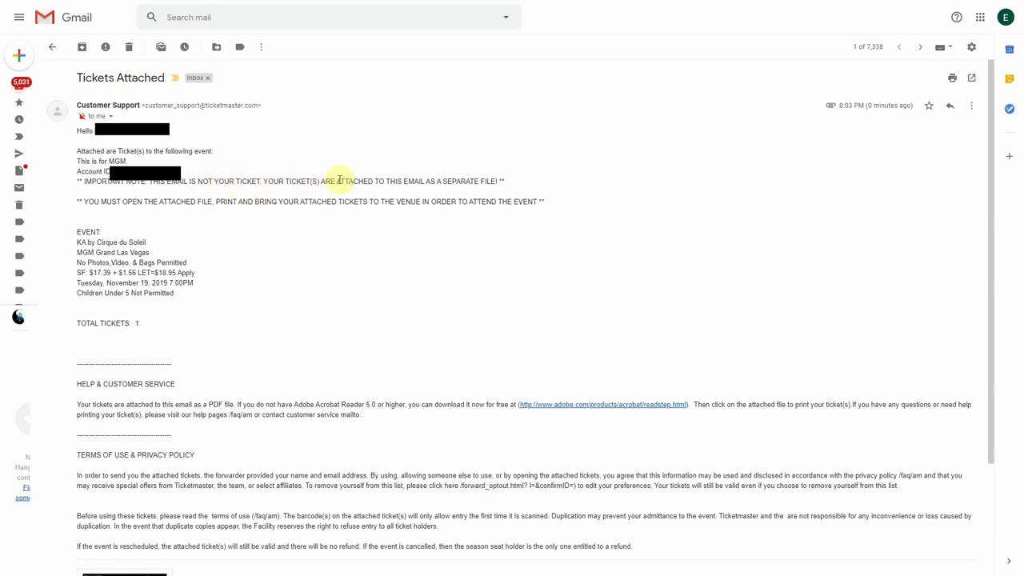
{"action": "mouse_move", "coordinate": [784, 223]}
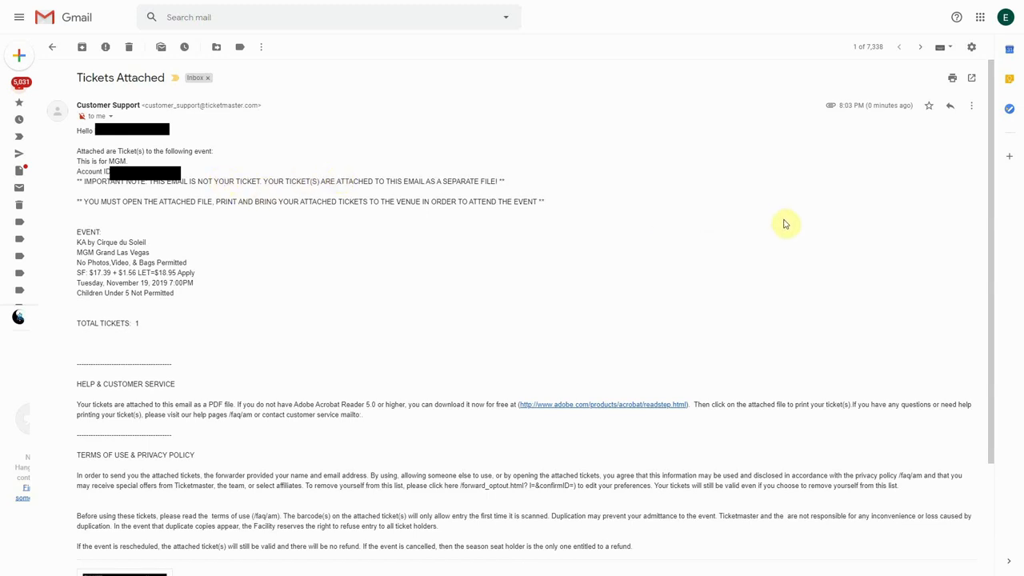